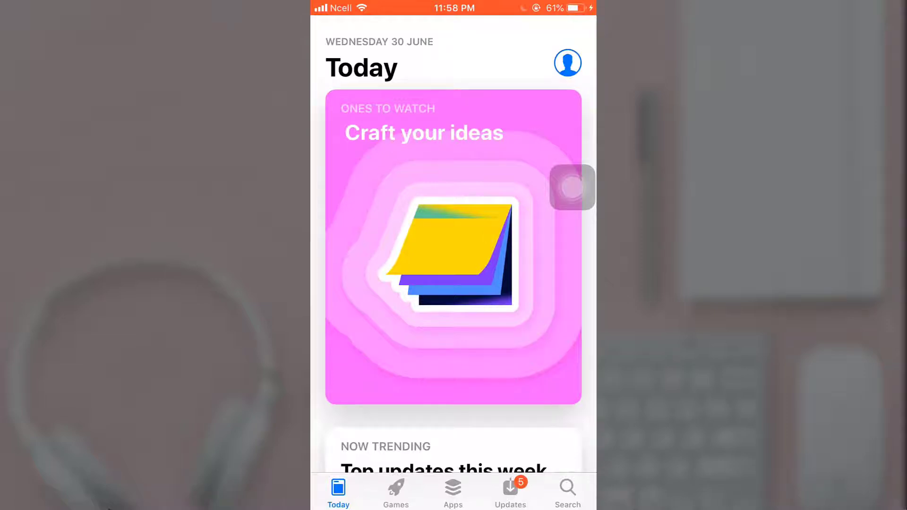
Search the App Store for 'Tiya' and install Tiya-Team Up! Time to play
left_click(567, 488)
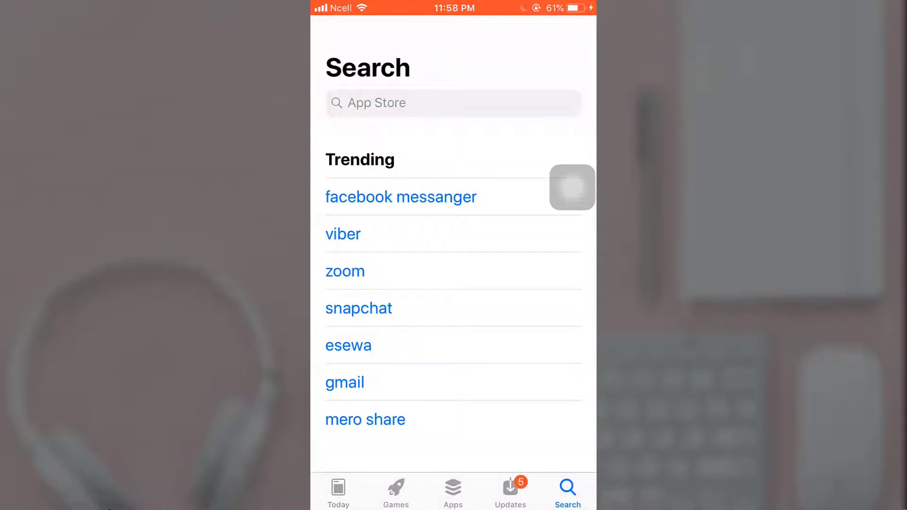
type("T")
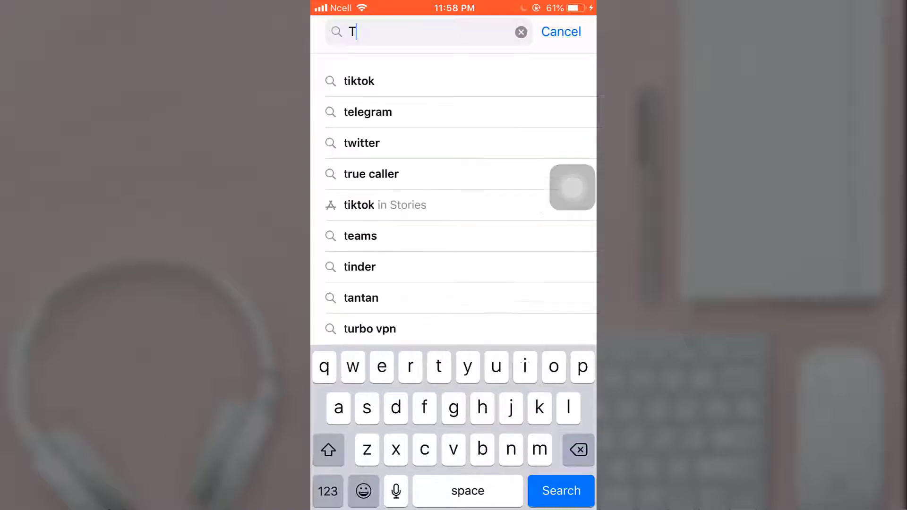
type("iya")
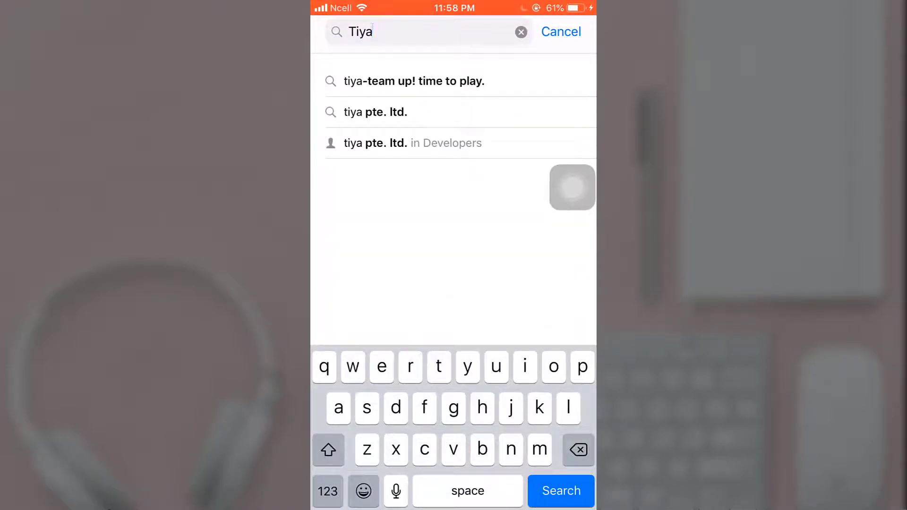
left_click(561, 504)
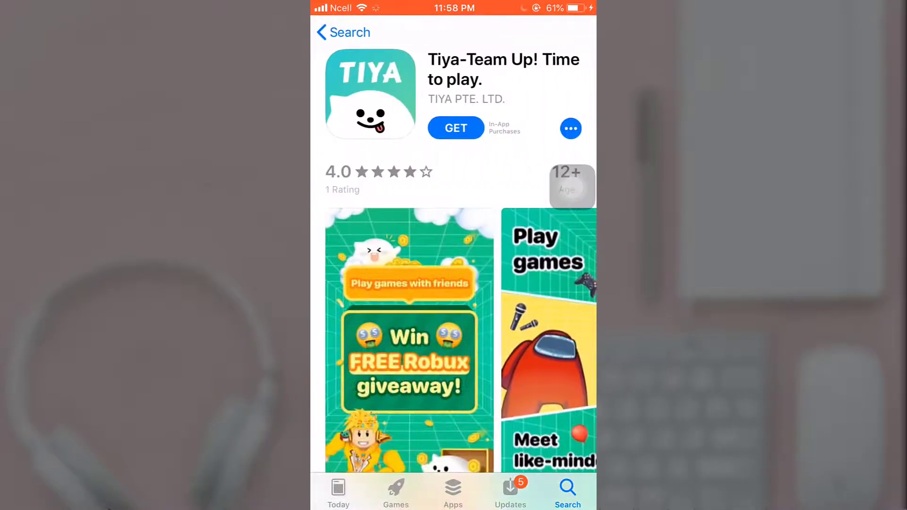
left_click(455, 128)
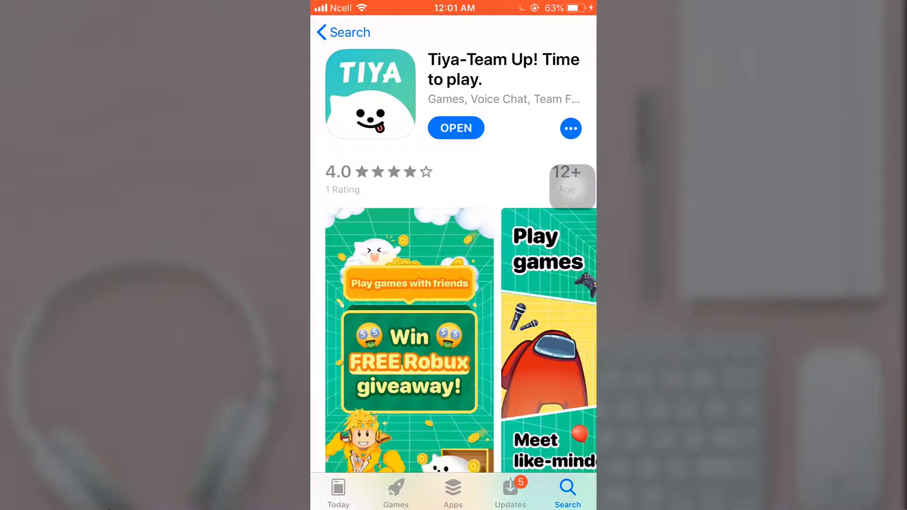
Launch Tiya from its App Store page to reach the welcome screen
left_click(456, 128)
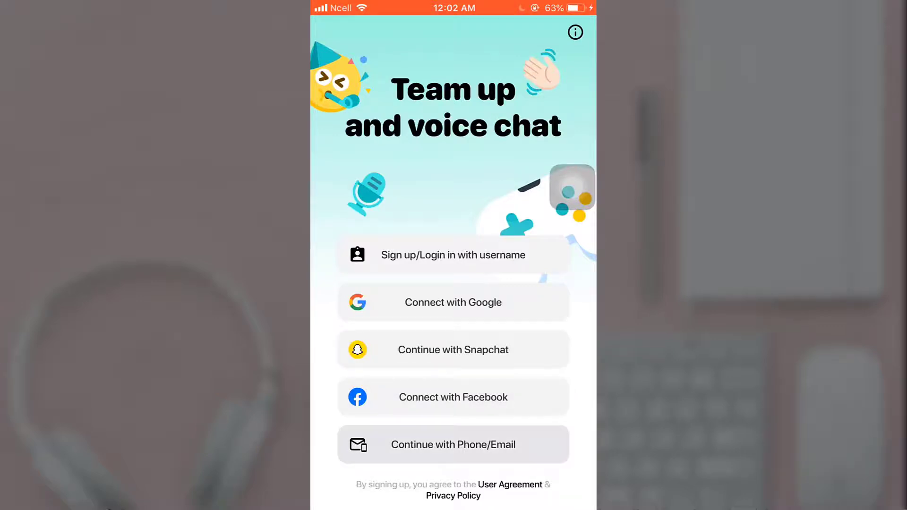
left_click(453, 445)
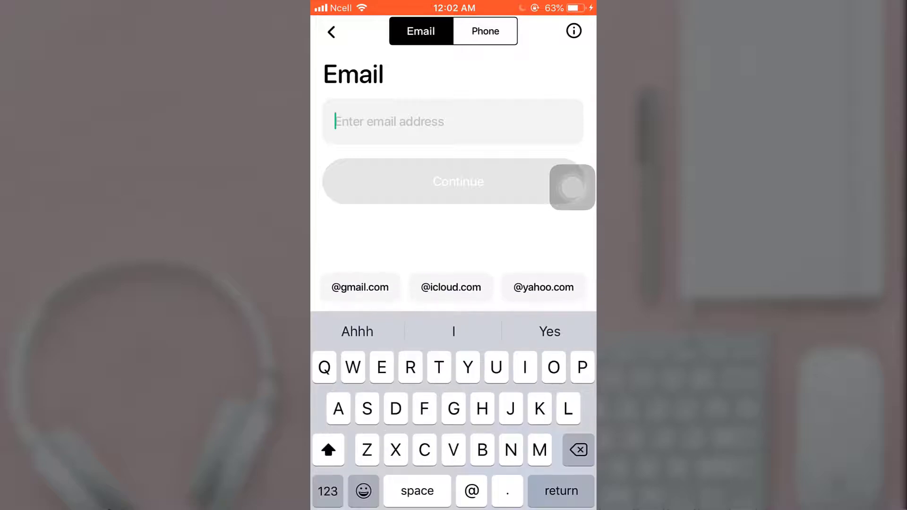
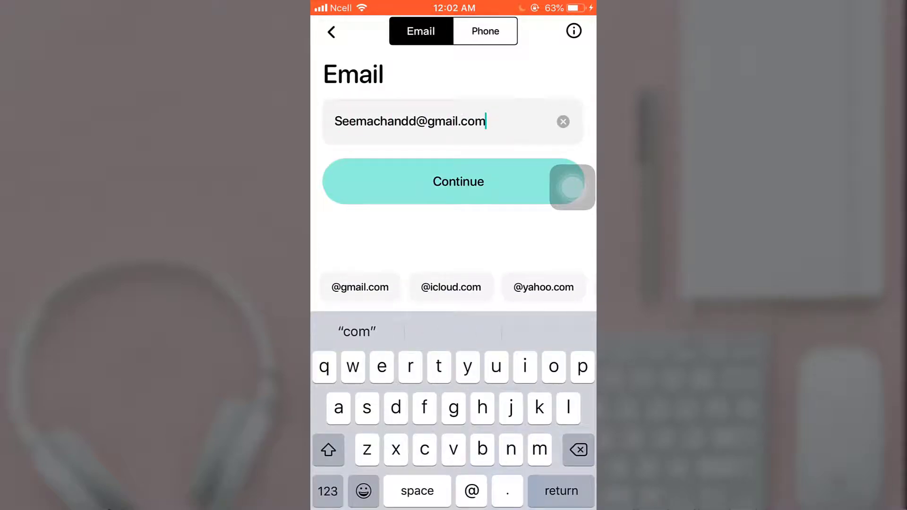
left_click(457, 181)
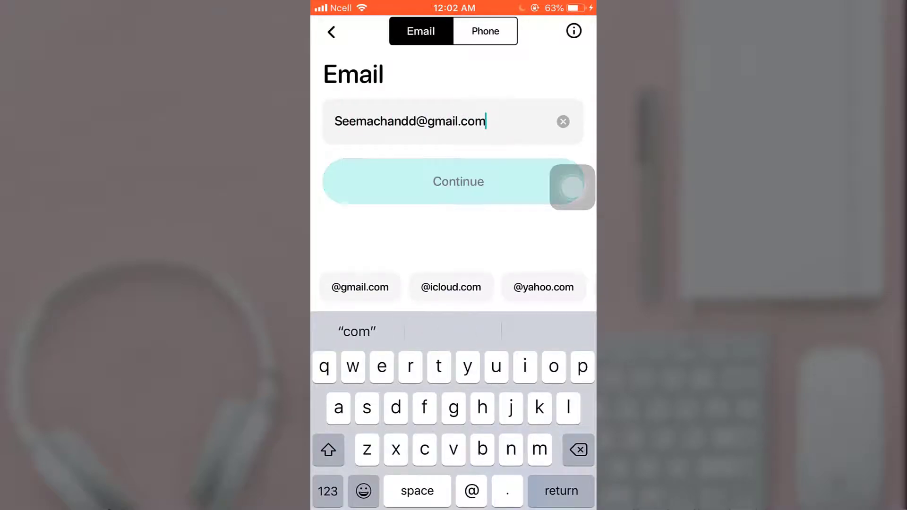
left_click(458, 181)
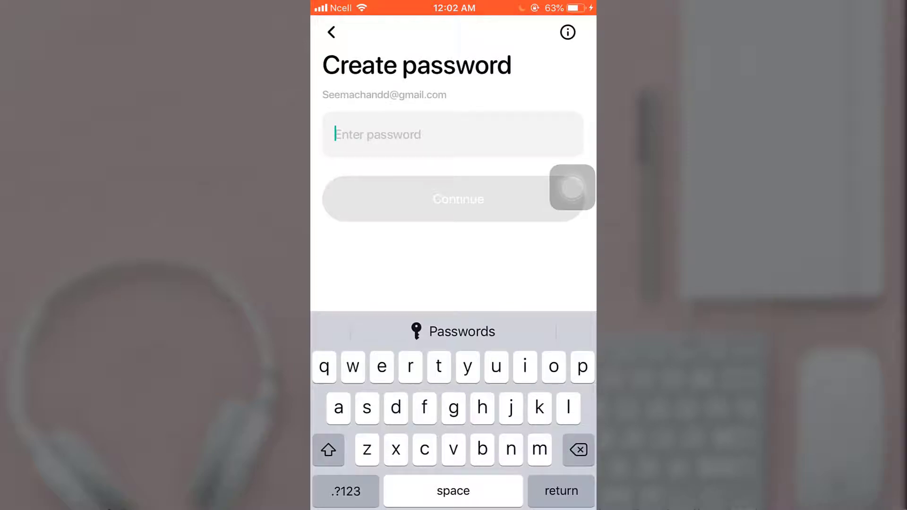
type("password")
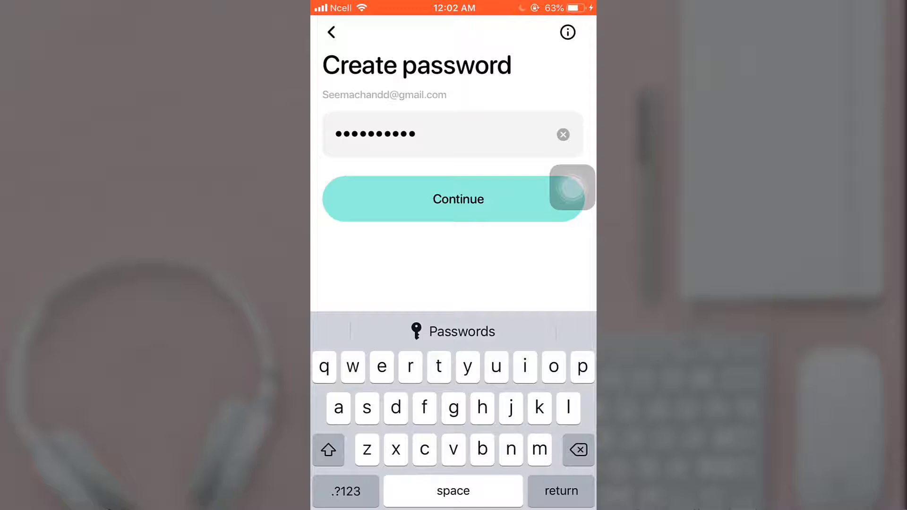
left_click(458, 199)
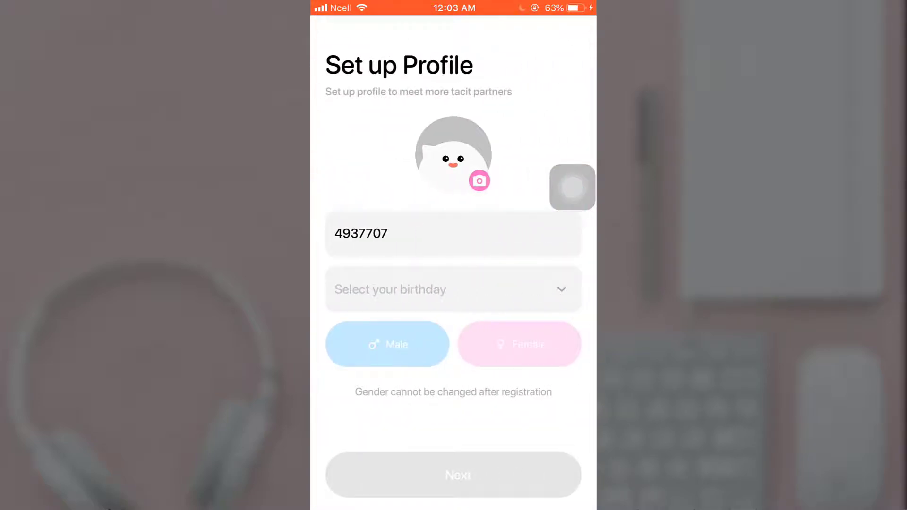
Set a camera-roll photo as the profile avatar, allowing Tiya photo access
left_click(479, 181)
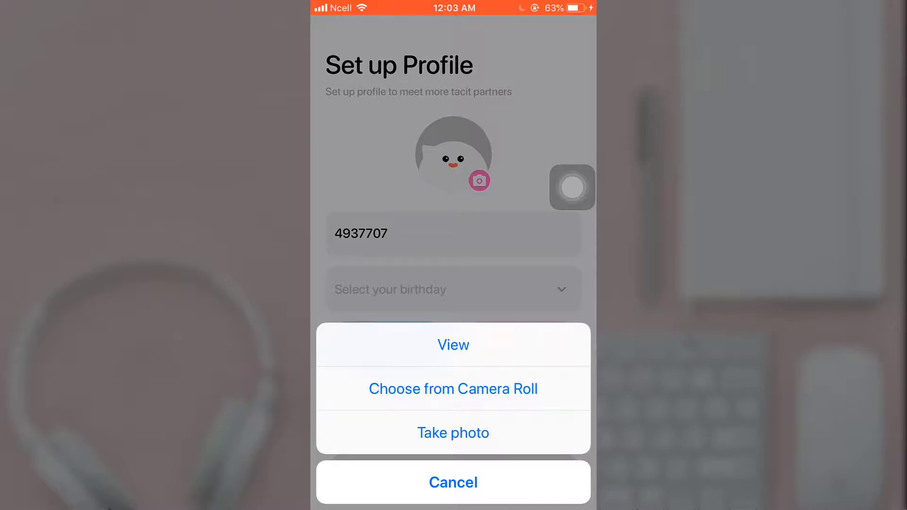
left_click(453, 388)
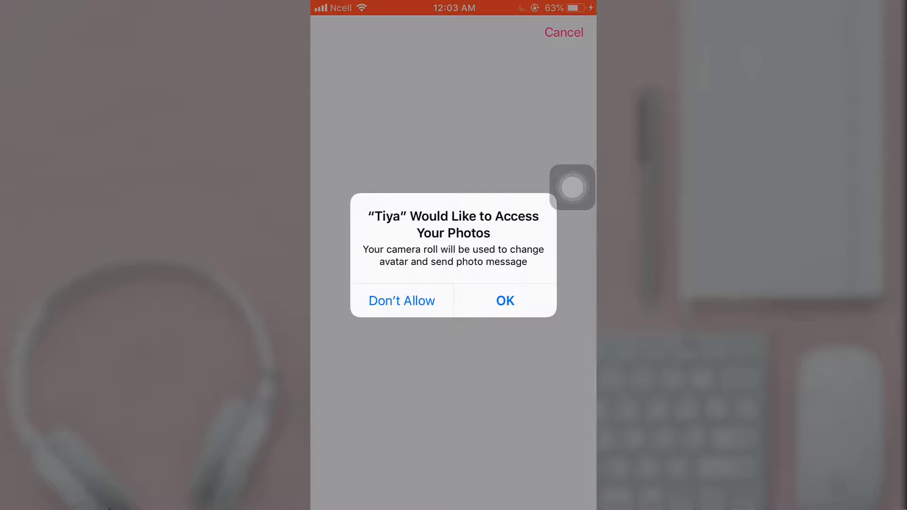
left_click(505, 301)
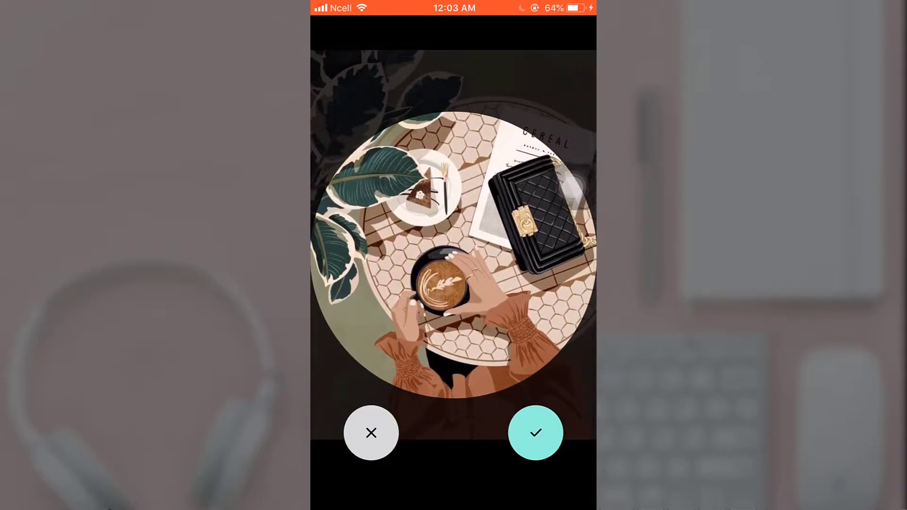
left_click(535, 433)
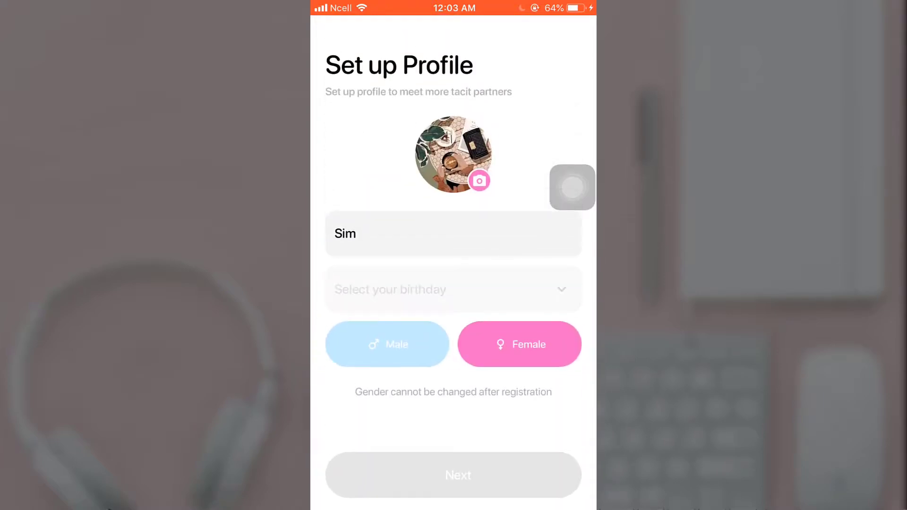
Save December 3, 2000 as the birthday and proceed to the bio tags page
left_click(452, 290)
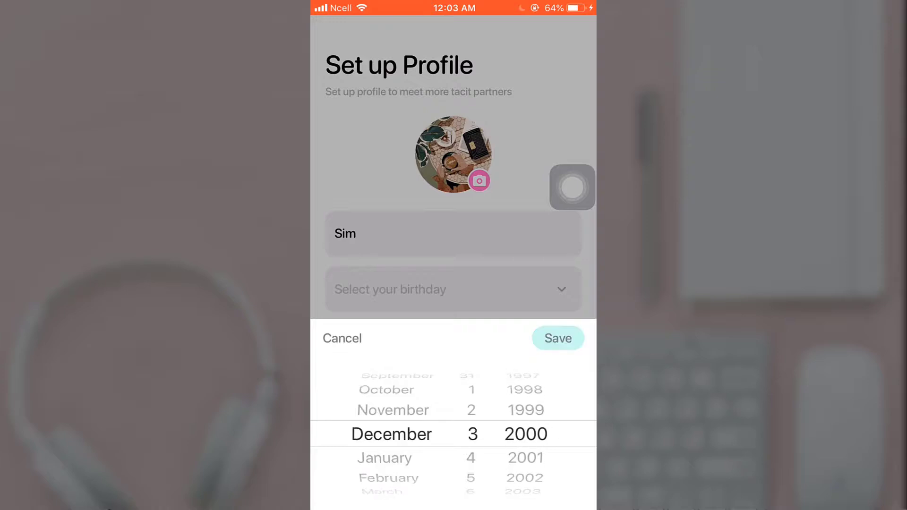
left_click(557, 338)
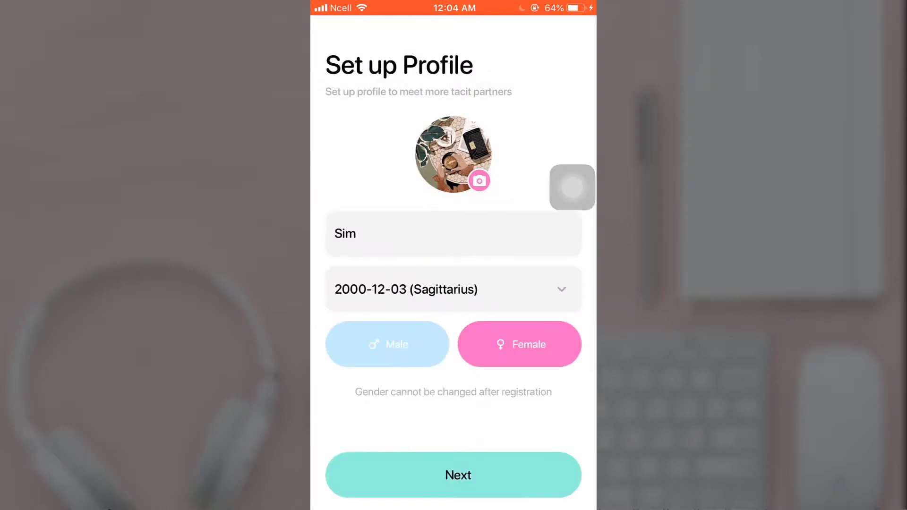
left_click(457, 475)
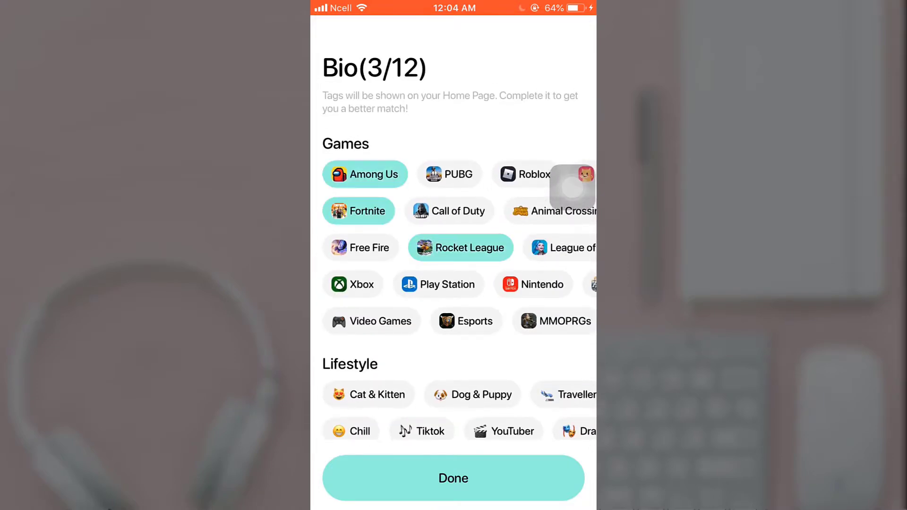
Scroll through the bio tags and close the prize promotion popup
scroll("down", 3)
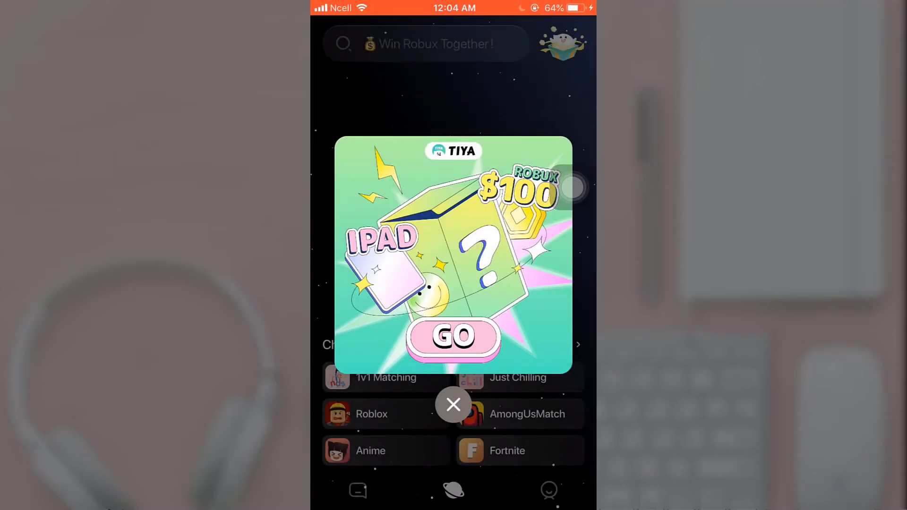
left_click(453, 404)
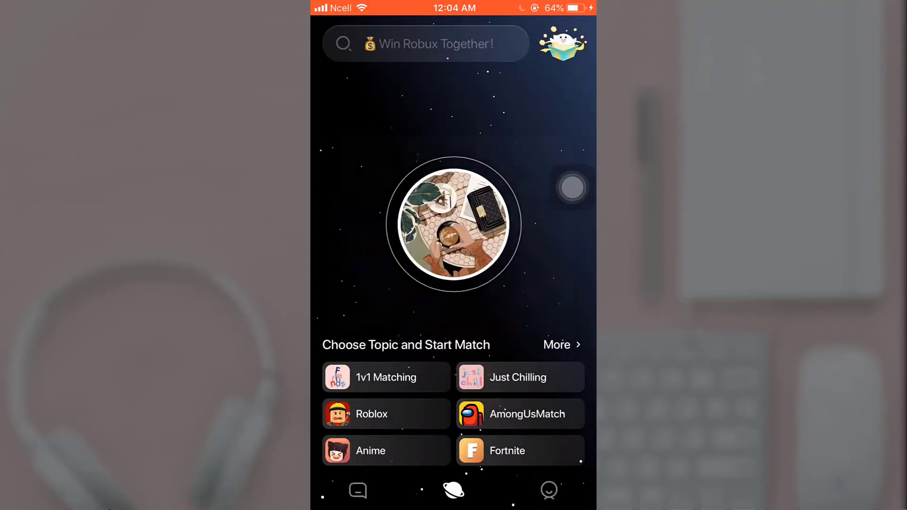